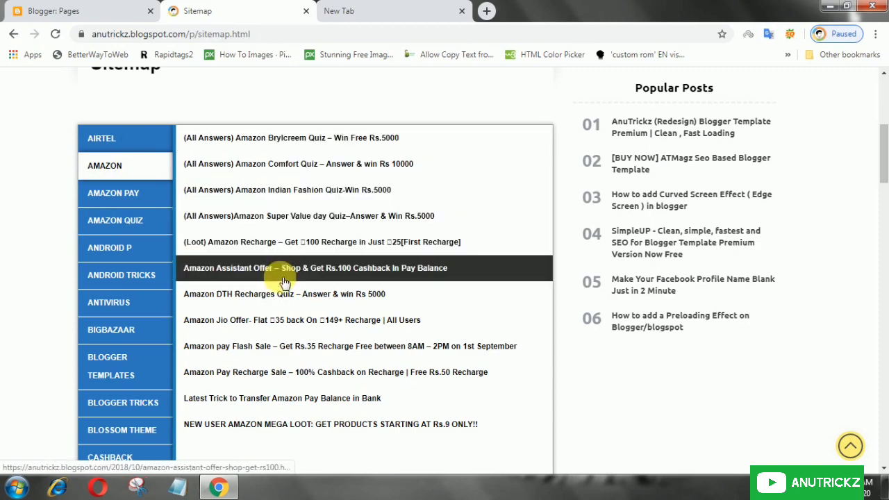
# - Browse the demo sitemap's category tabs: Android P, Android Tricks, CSS and Amazon Pay
pyautogui.click(102, 138)
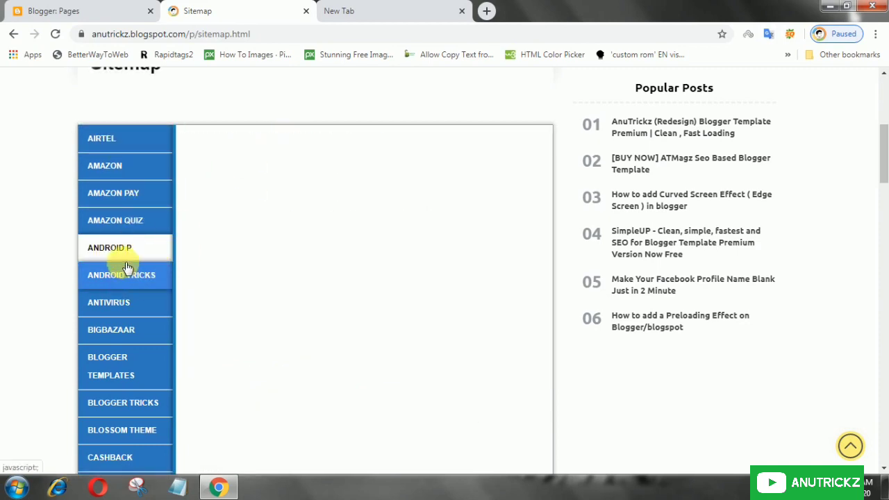
pyautogui.click(123, 275)
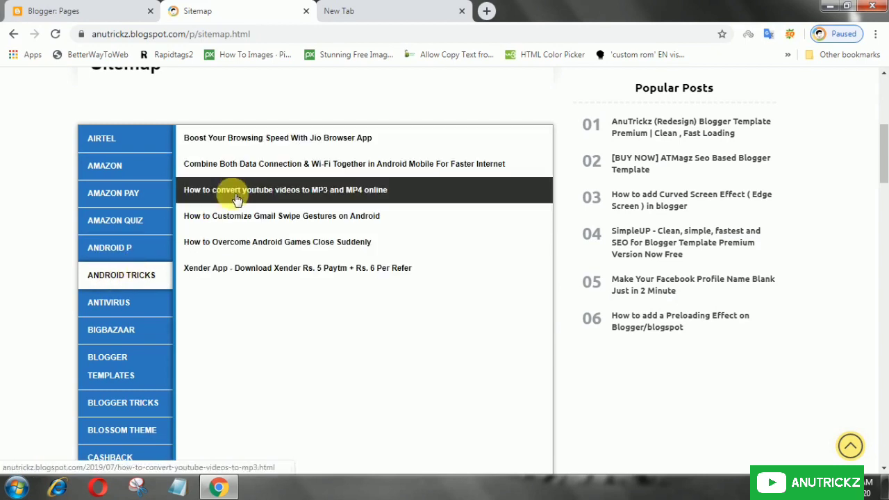
pyautogui.scroll(-3)
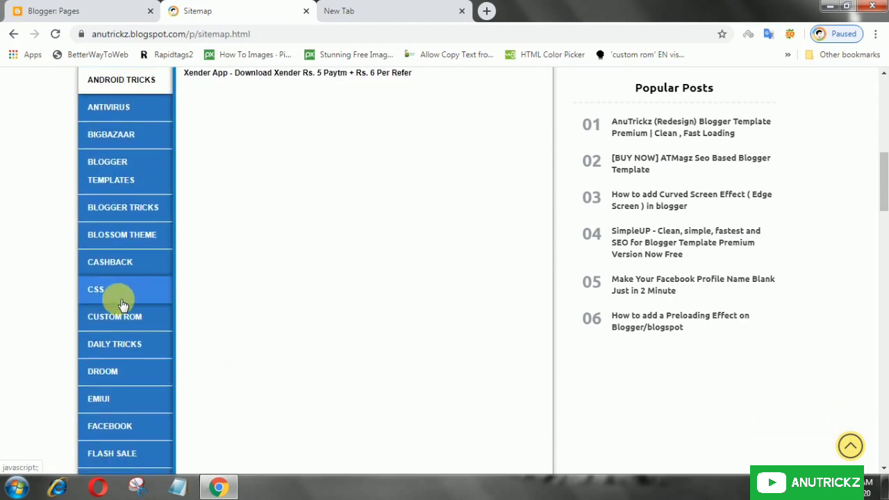
pyautogui.click(94, 290)
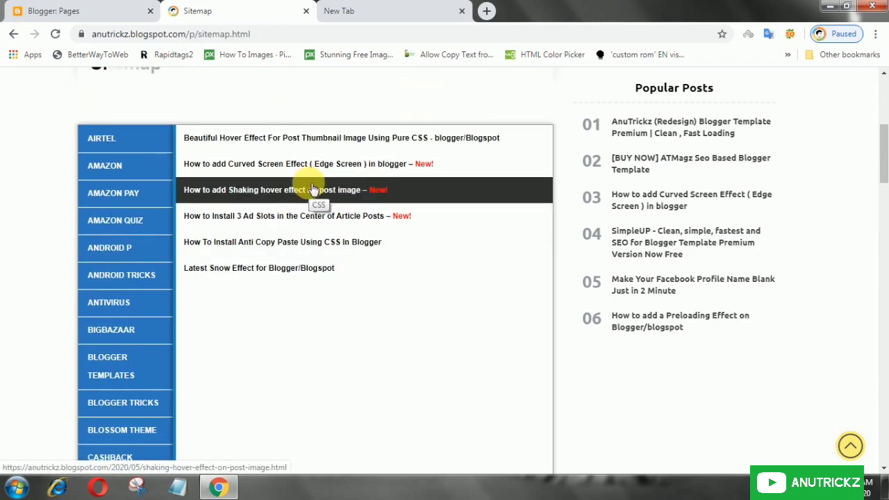
pyautogui.click(114, 192)
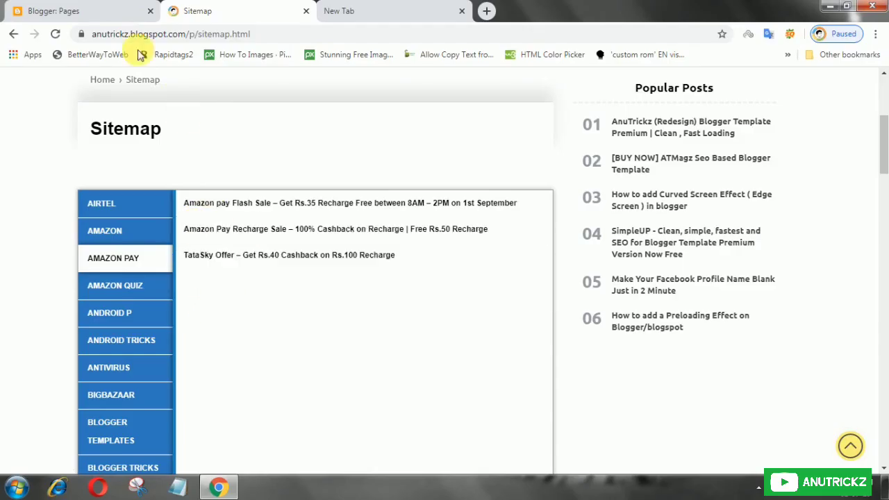
# - Go to the blog's Pages list and start a new blank page
pyautogui.click(77, 11)
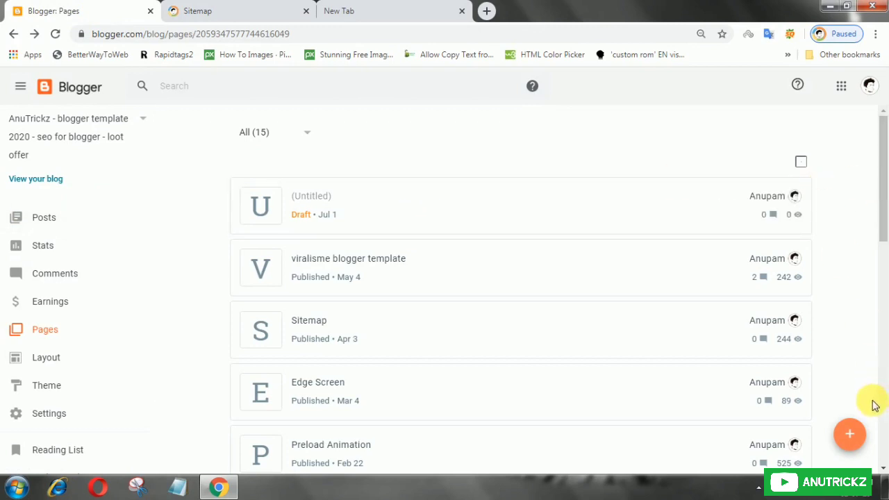
pyautogui.click(850, 433)
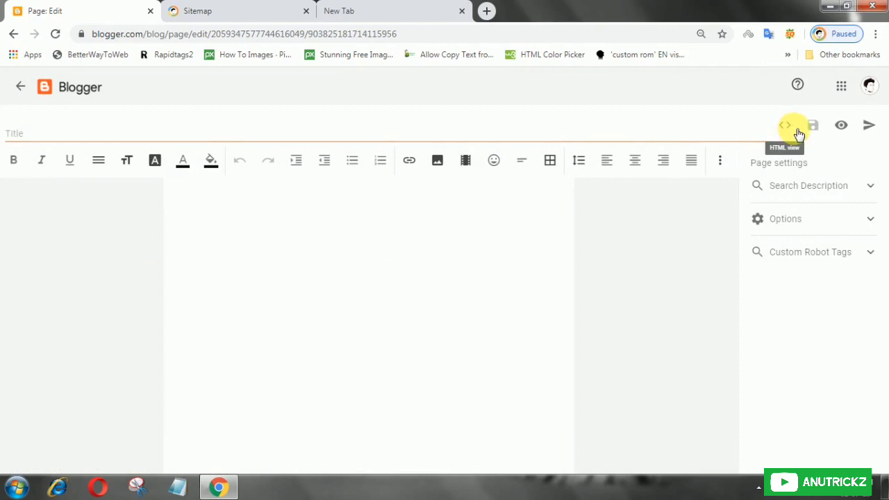
# - Switch the page editor to HTML view, select the placeholder markup, and bring up Notepad with the sitemap code
pyautogui.click(786, 125)
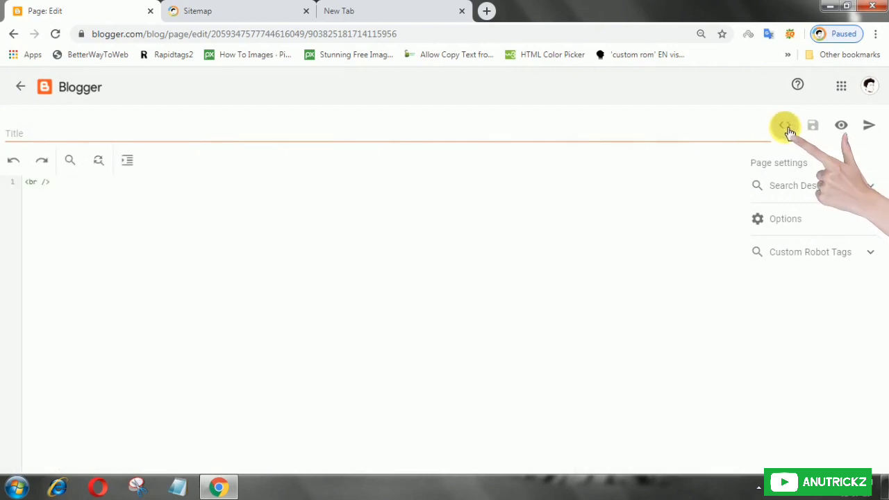
pyautogui.click(785, 125)
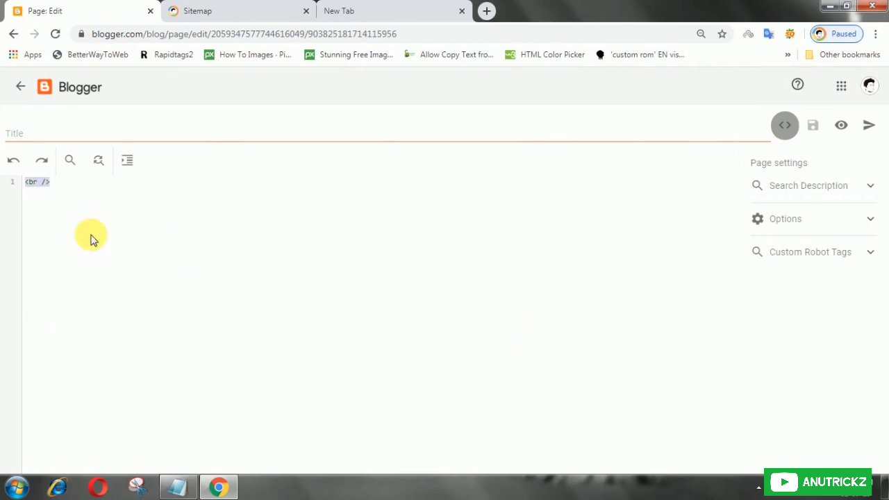
pyautogui.click(178, 486)
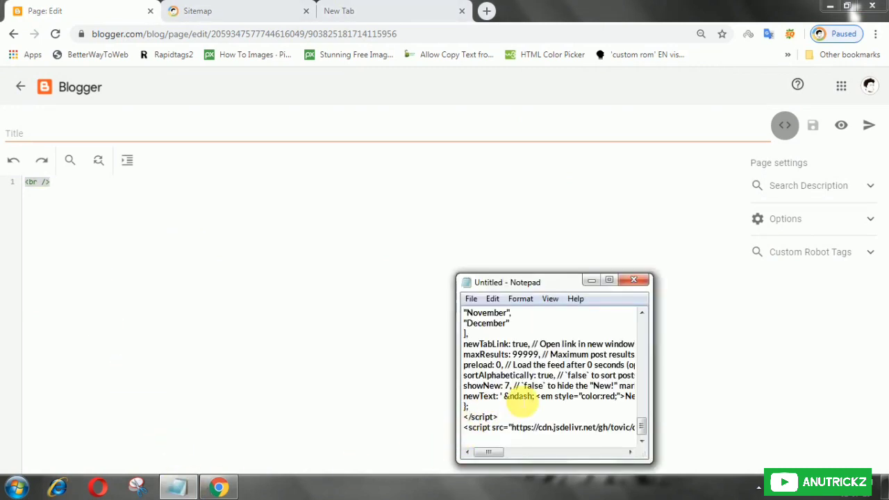
# - Copy all the sitemap code from Notepad into the page's HTML and return to Compose view showing 'Loading…'
pyautogui.press('ctrl+a')
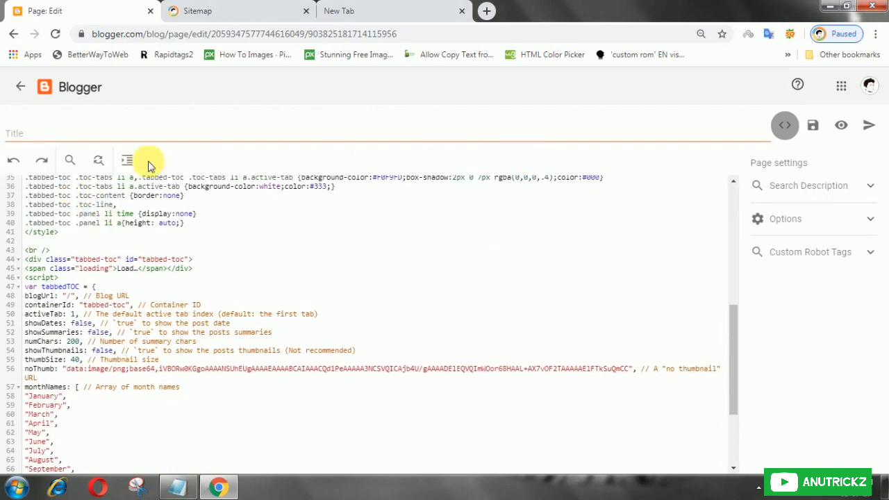
pyautogui.click(783, 125)
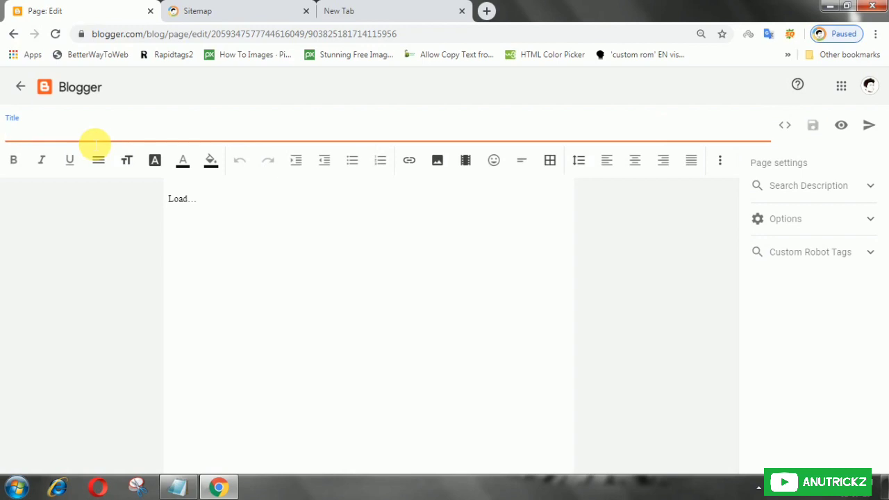
# - Title the page 'sitemap', publish it, and view the live sitemap page
pyautogui.write('site')
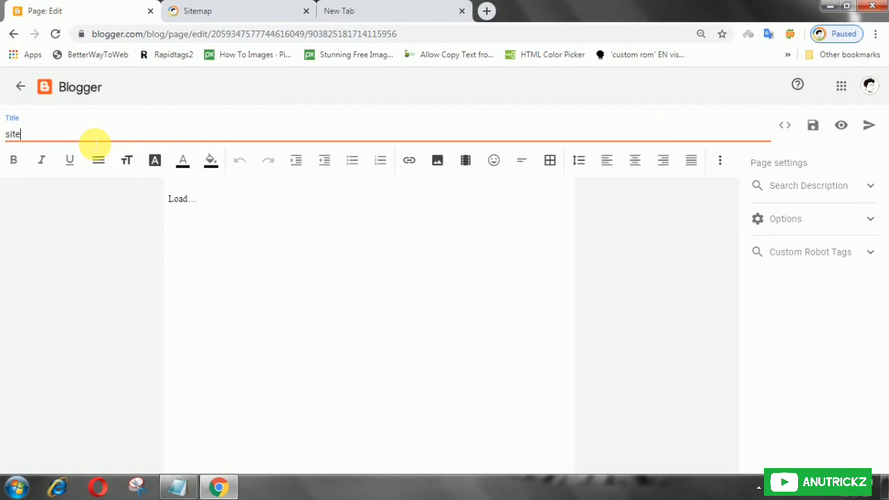
pyautogui.write('map')
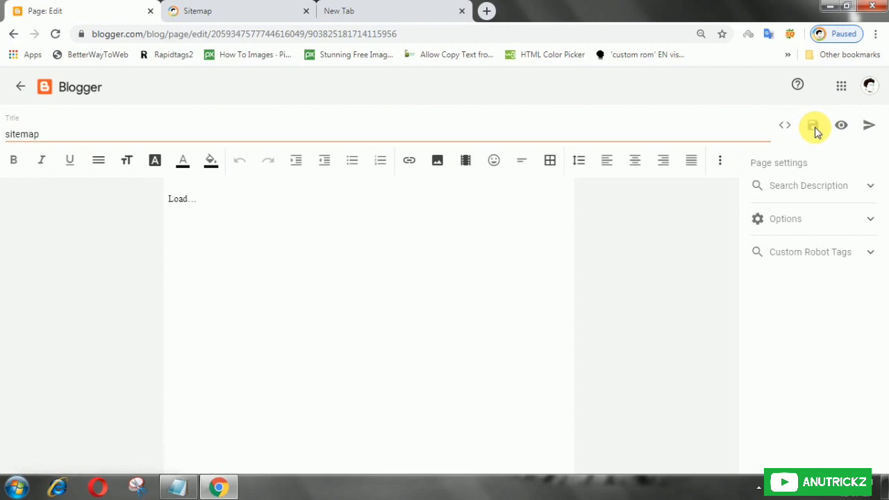
pyautogui.click(812, 125)
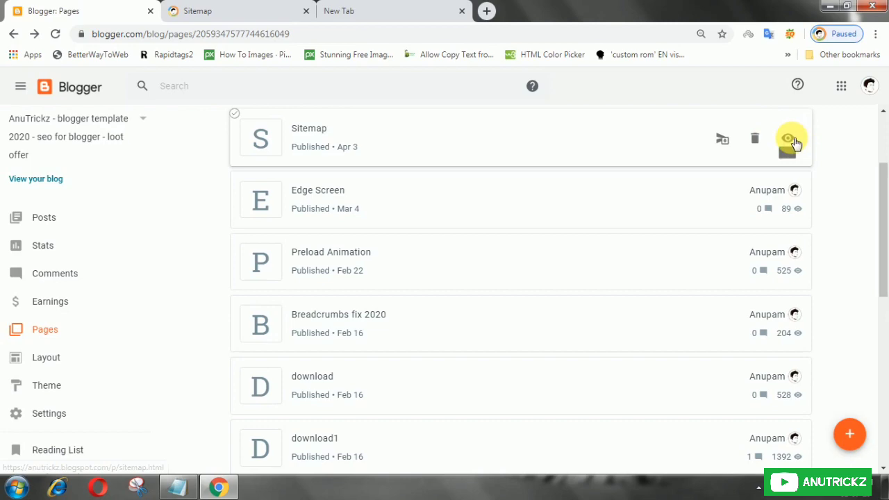
pyautogui.click(791, 139)
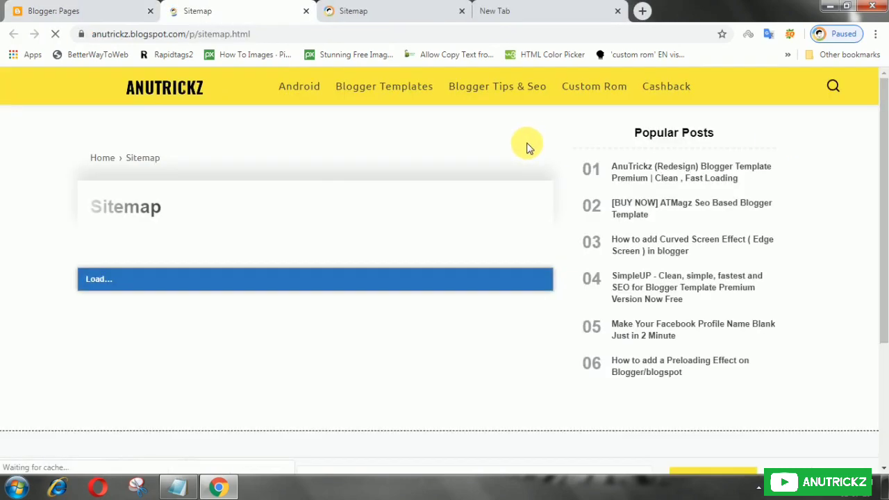